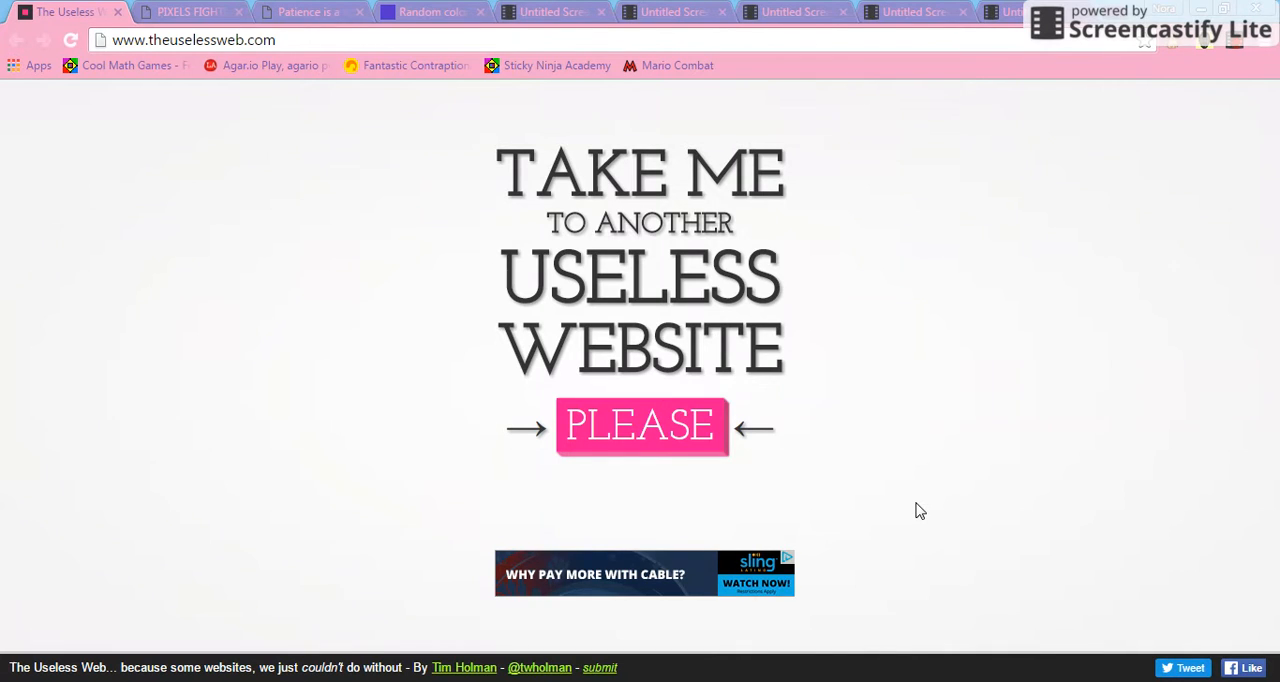
mouse_move(75, 78)
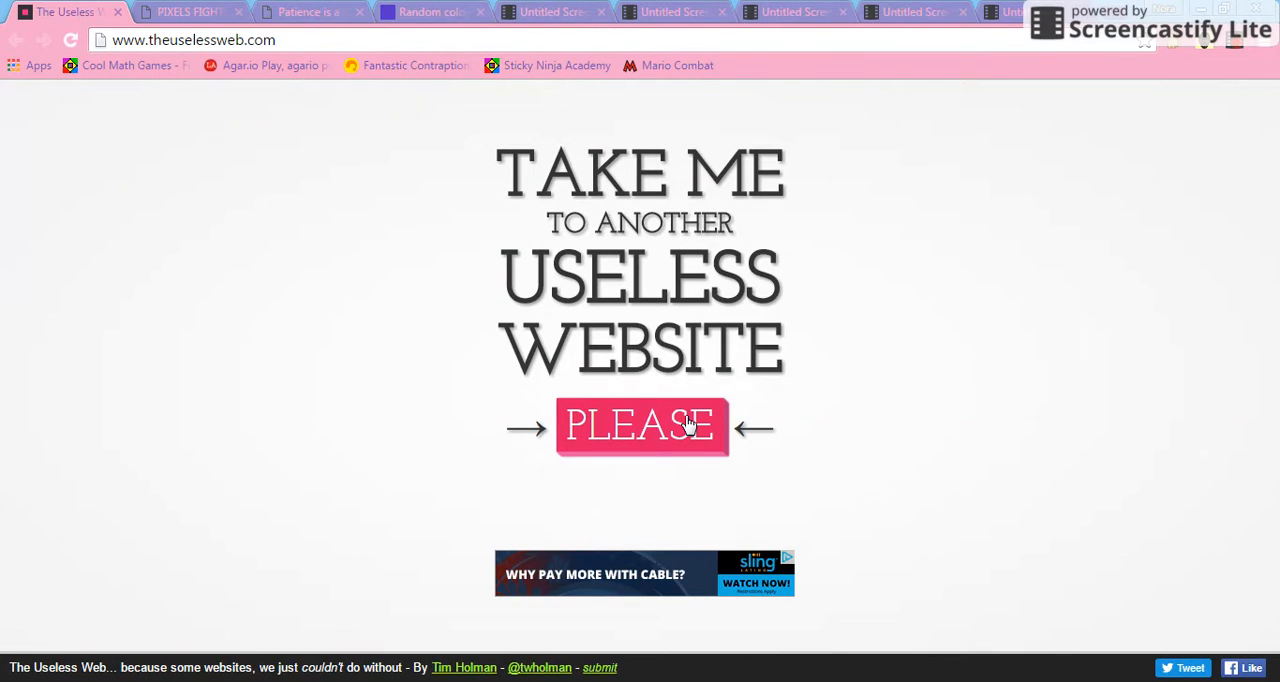
Step: Request random sites from The Useless Web, opening faceofdisapproval.com in a new tab
click(640, 425)
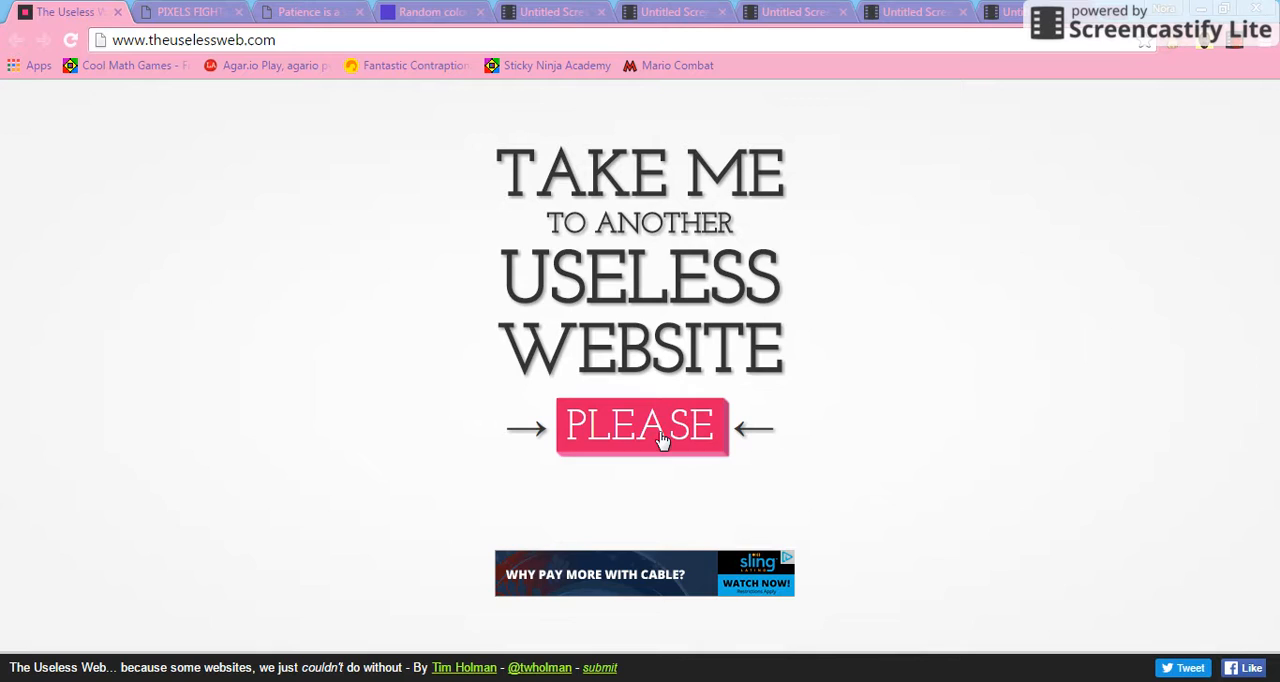
click(640, 425)
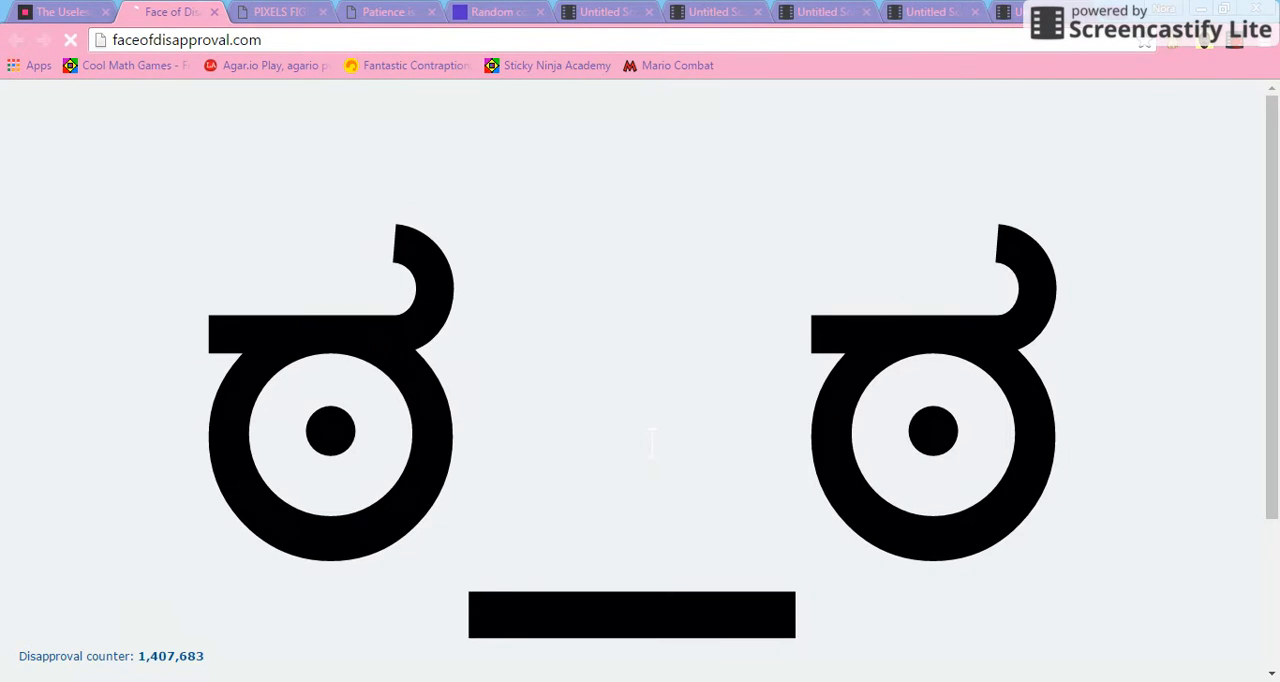
Step: Scroll down the faceofdisapproval.com page, then close its tab
scroll(down, 3)
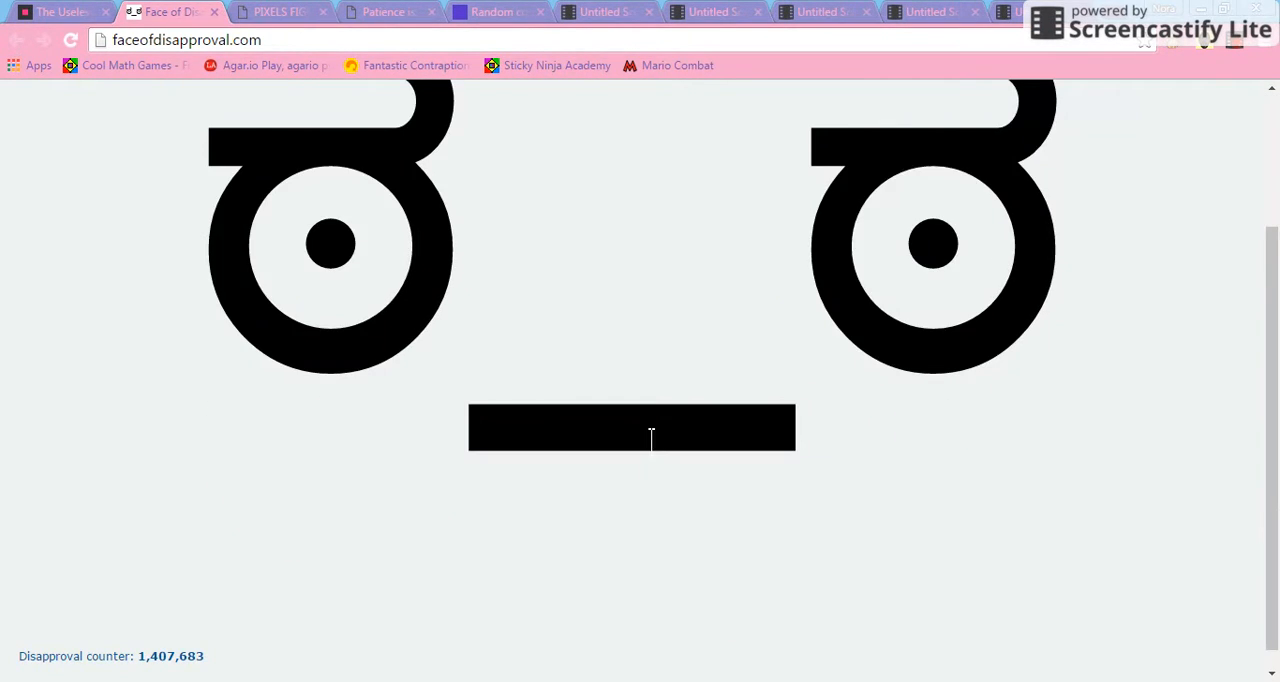
mouse_move(627, 437)
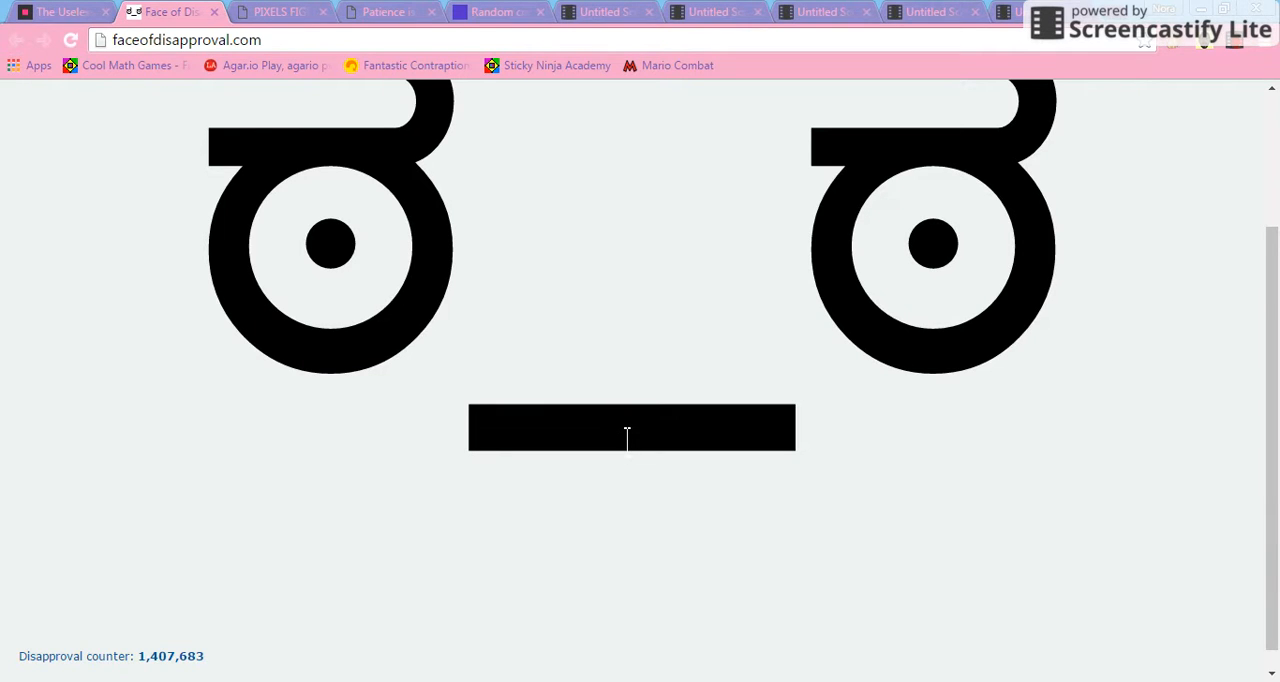
mouse_move(221, 659)
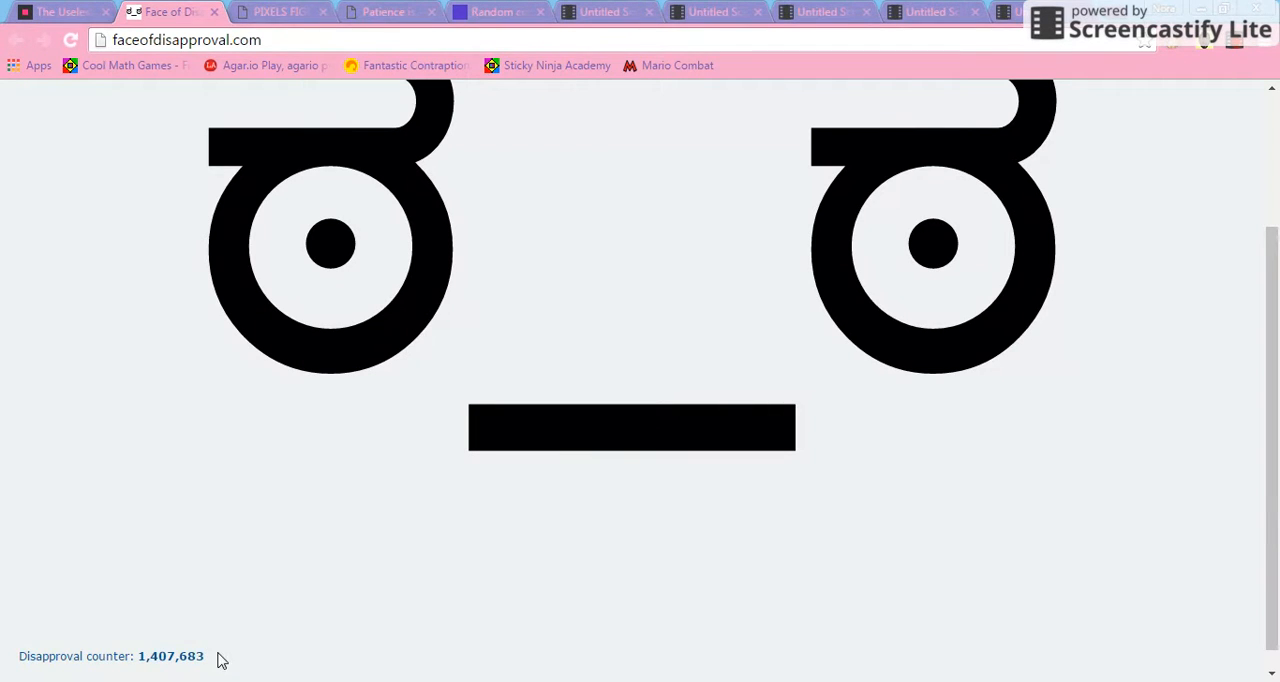
mouse_move(435, 196)
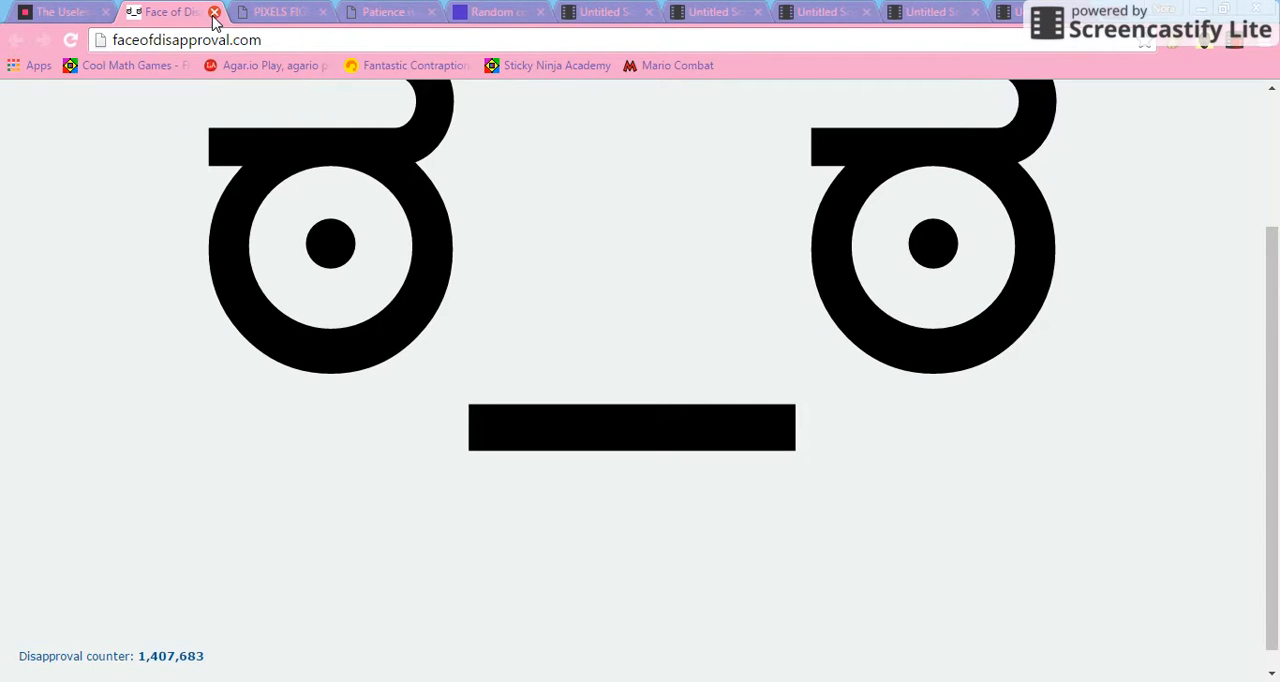
click(213, 12)
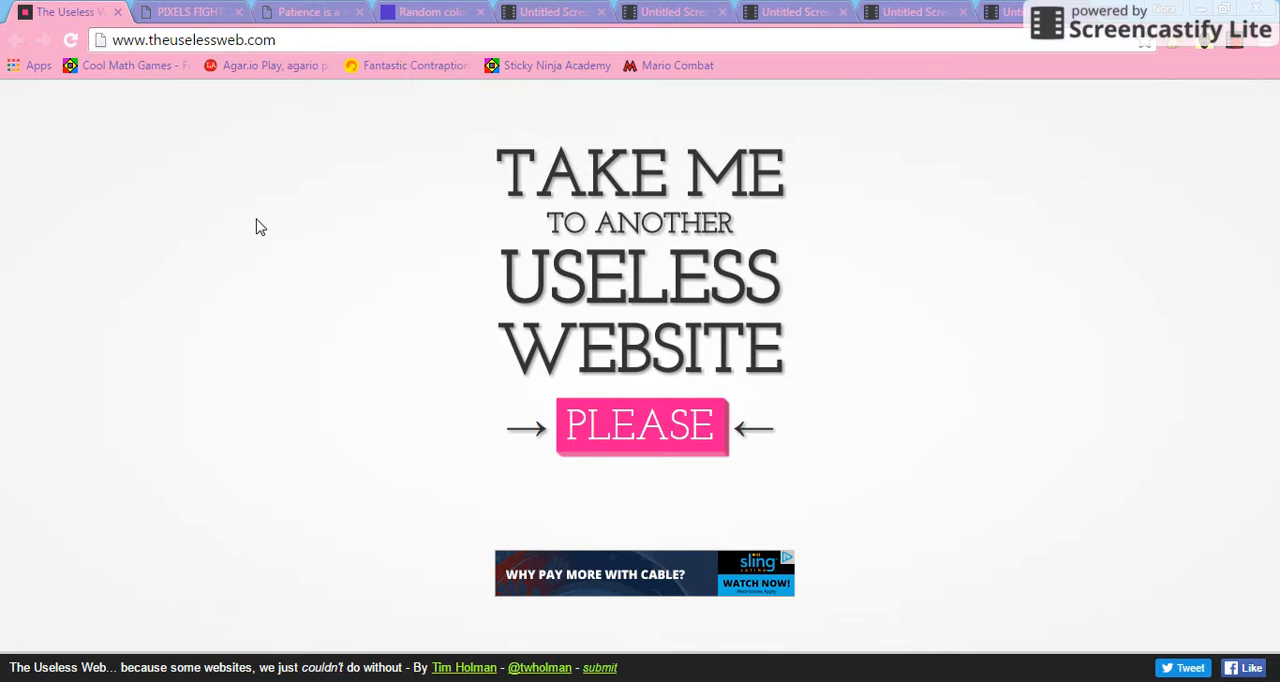
mouse_move(349, 336)
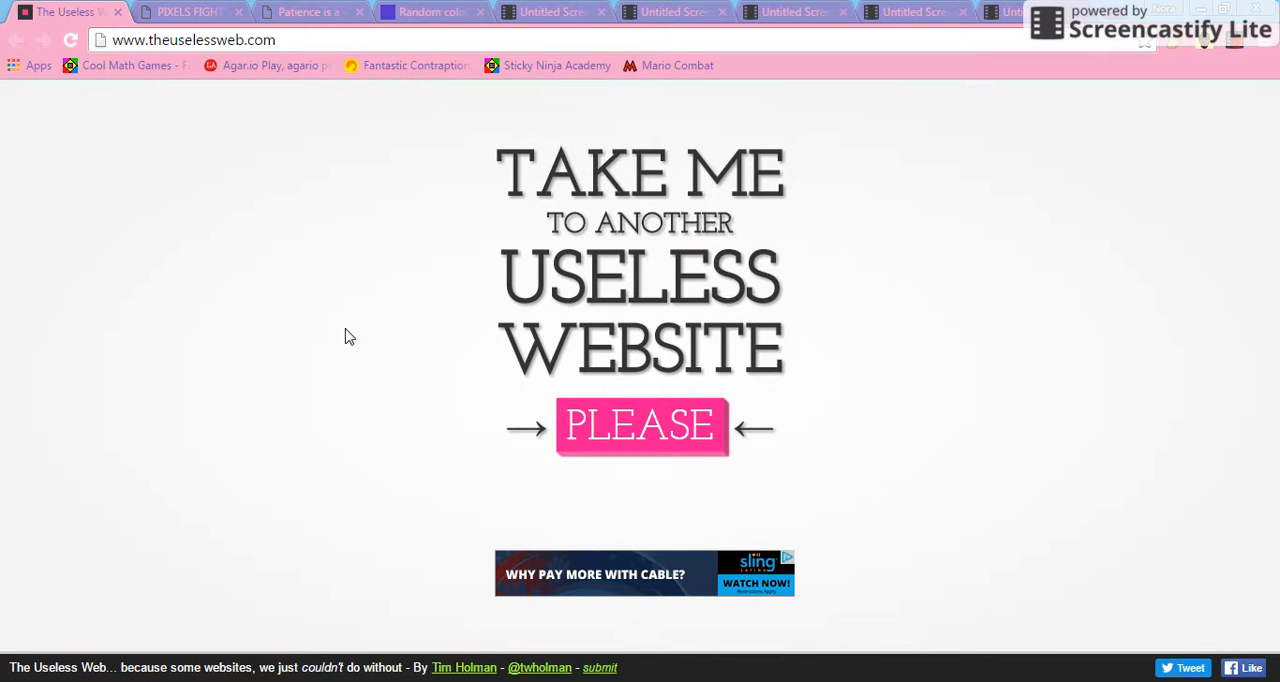
mouse_move(638, 462)
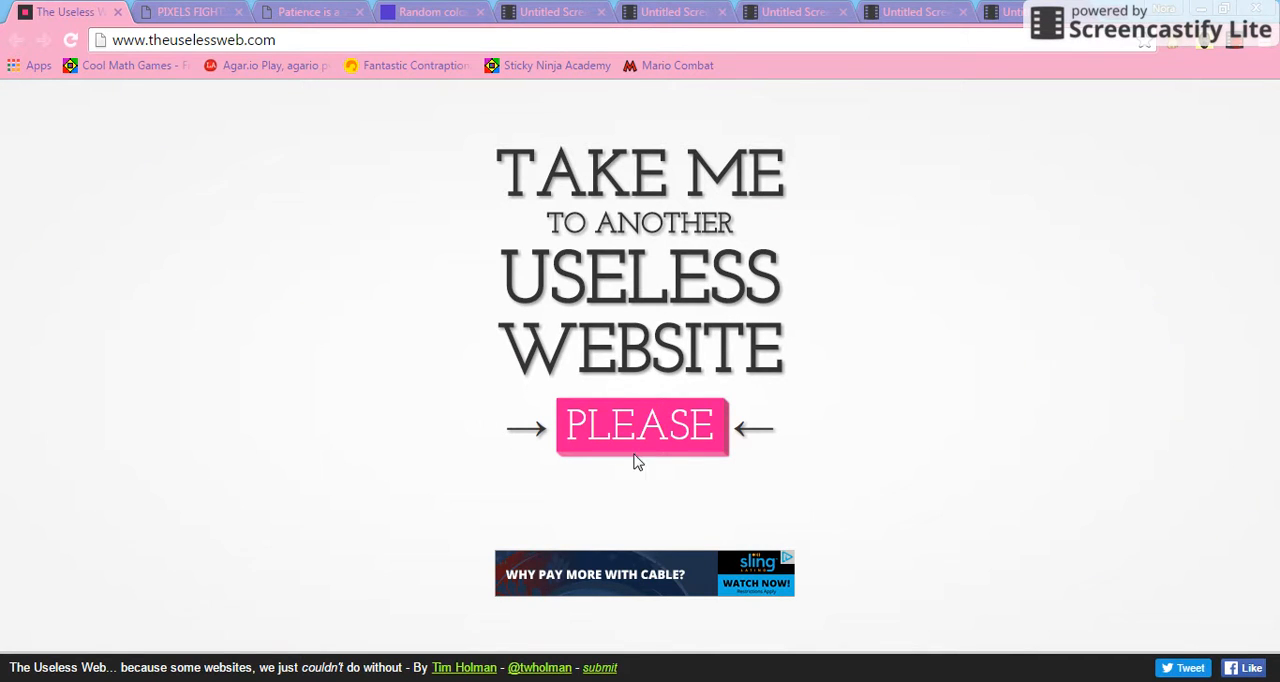
Step: Request another random site, reaching randomcolour.com's solid green page
click(640, 425)
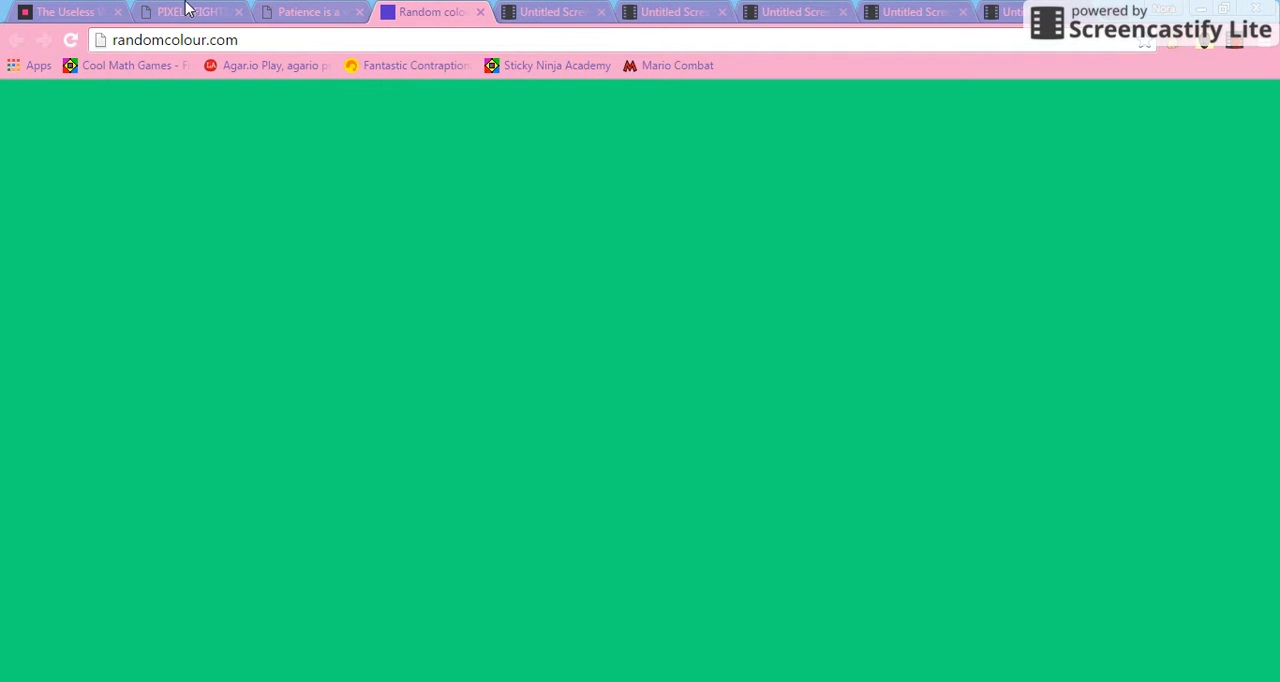
Step: Visit Pixels Fighting and request more random sites, ending on patience-is-a-virtue.org
click(190, 11)
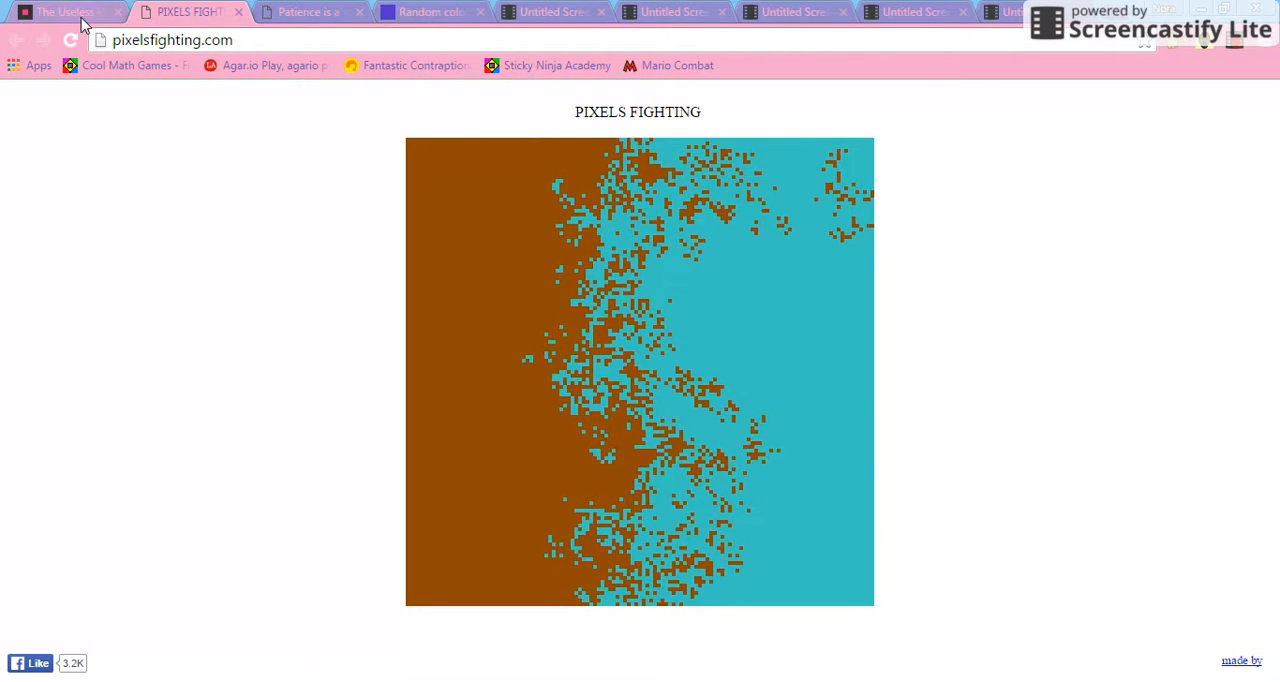
click(65, 11)
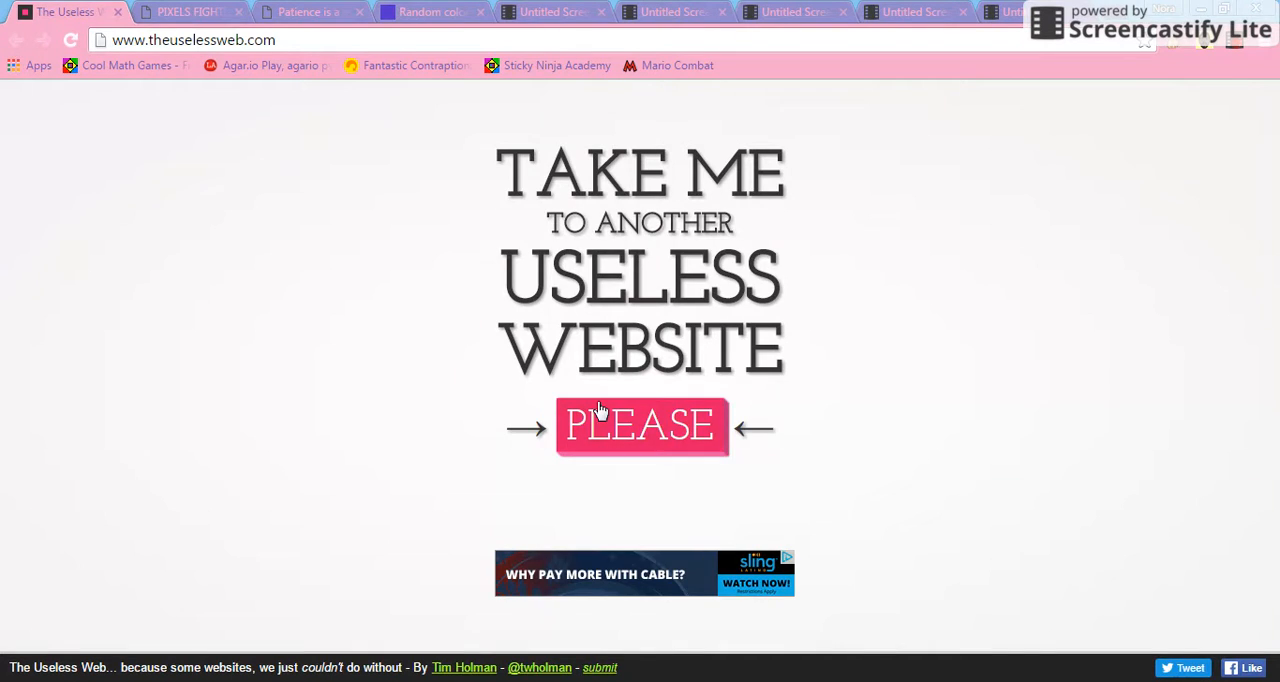
click(641, 424)
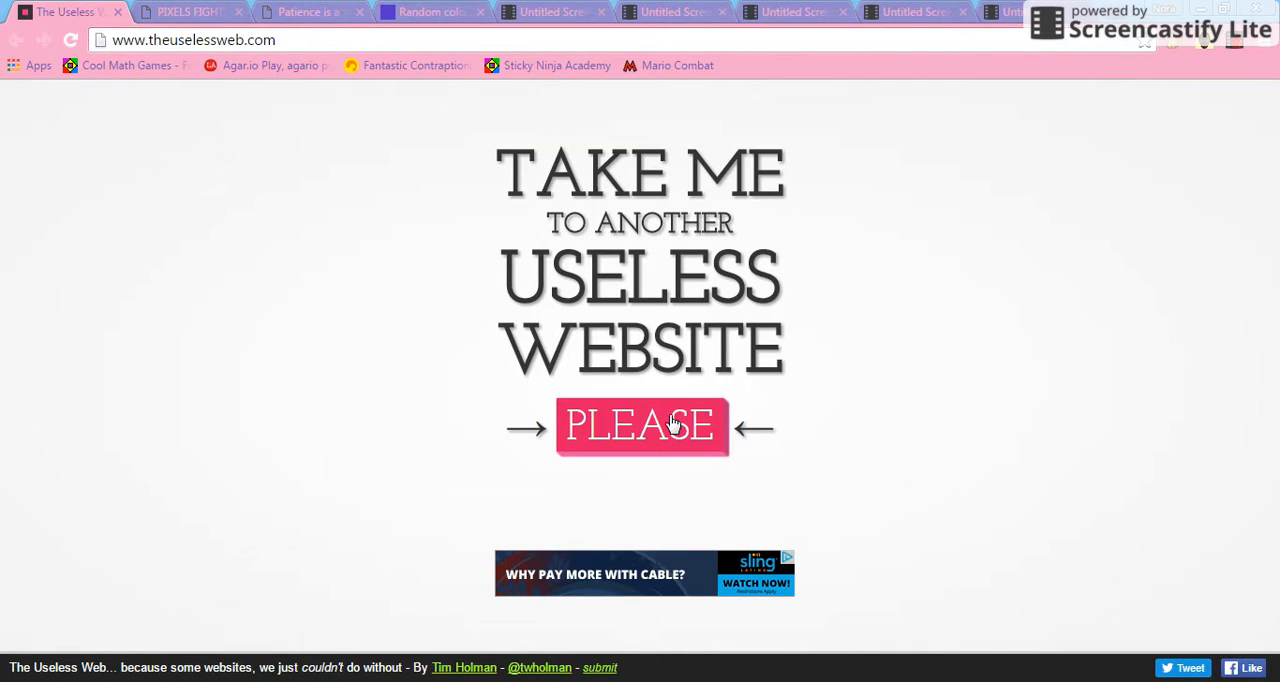
click(640, 426)
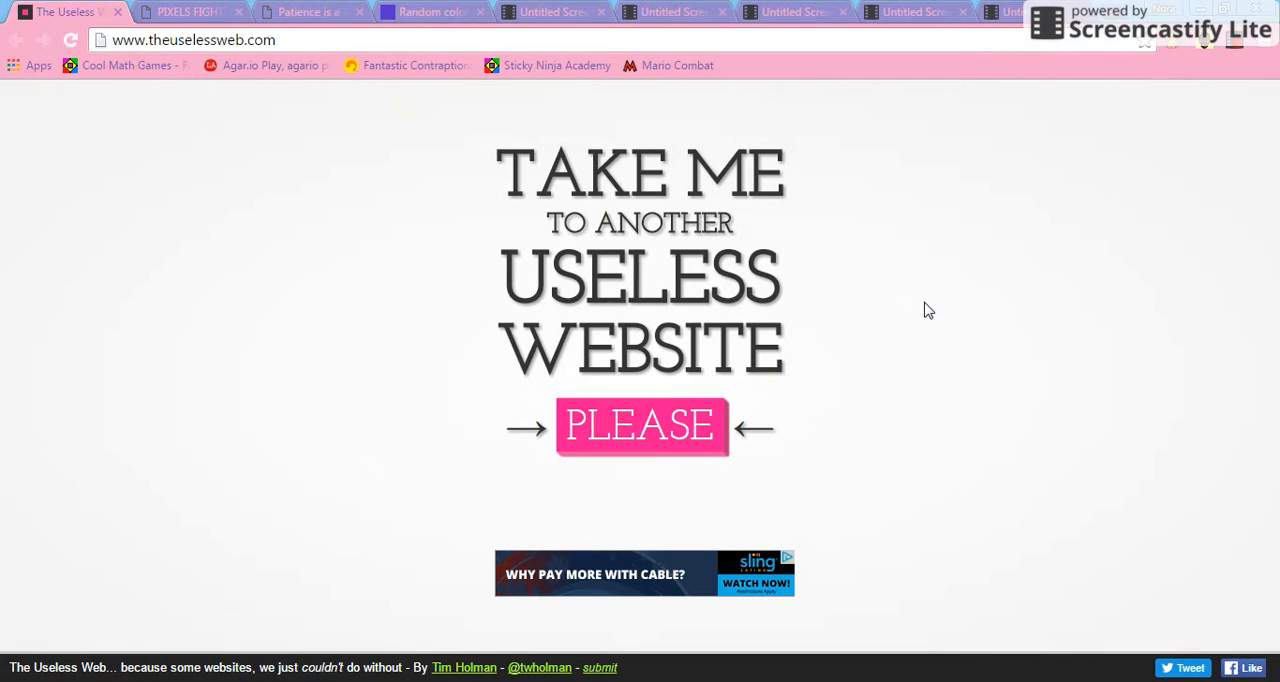
mouse_move(880, 312)
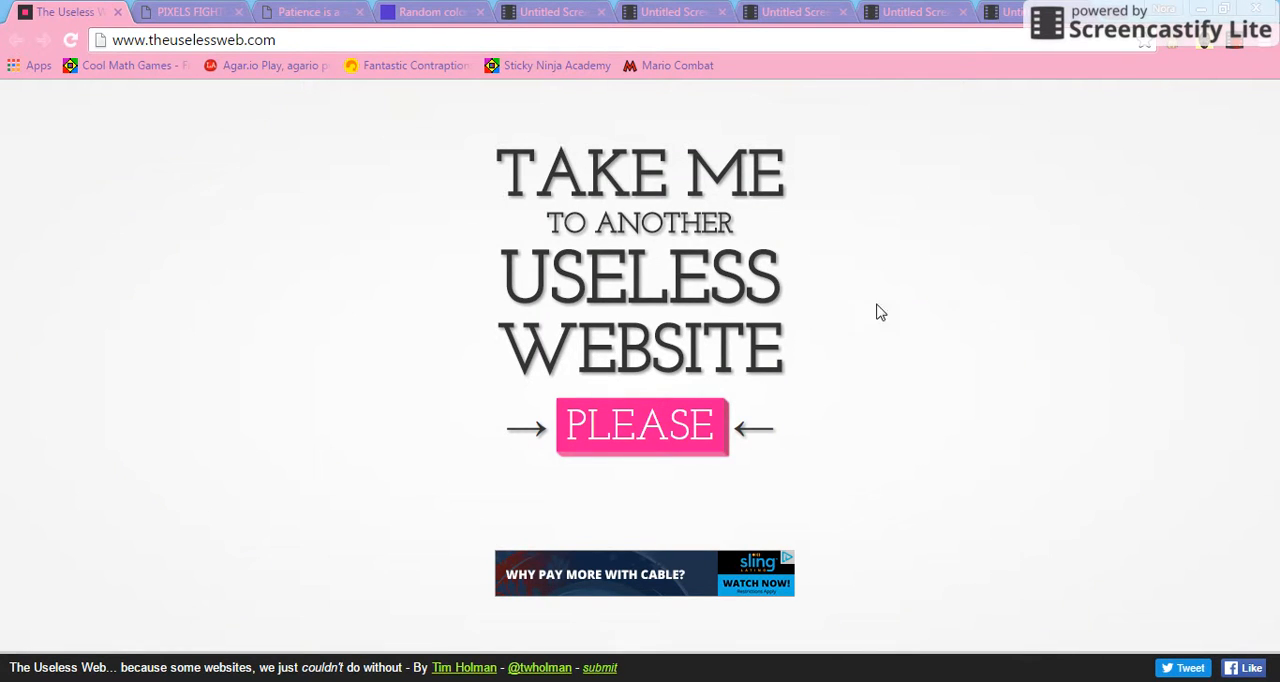
click(640, 424)
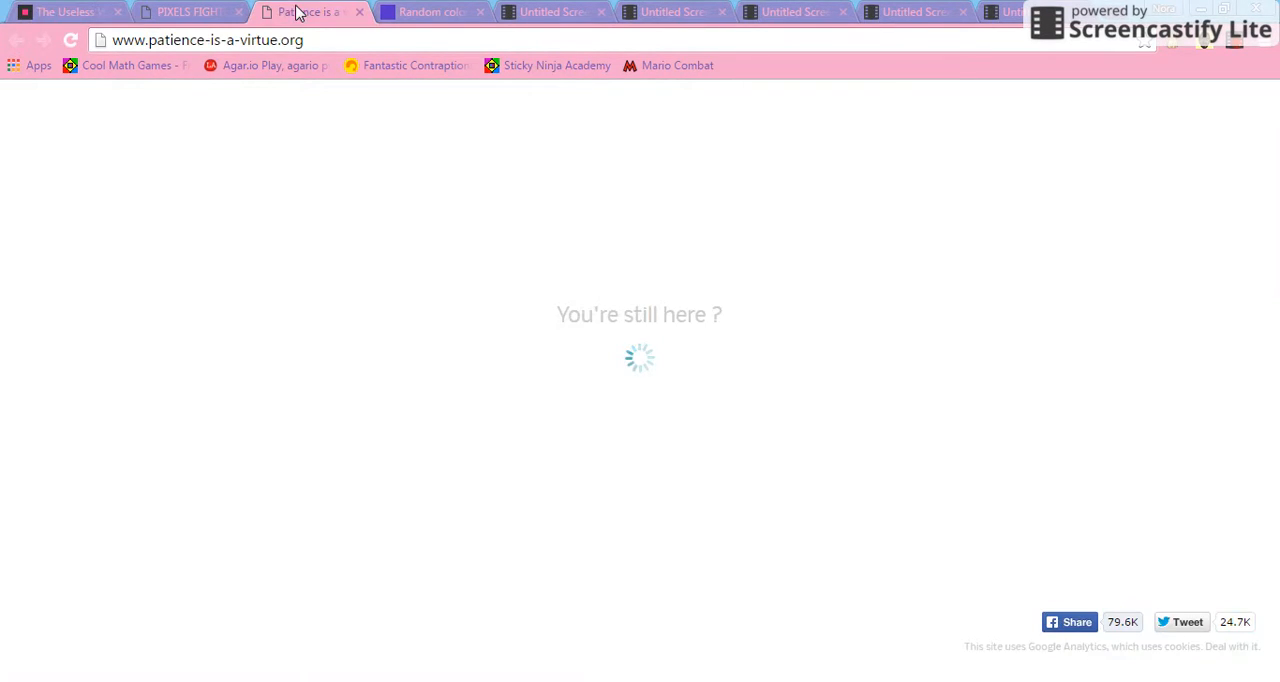
Step: Switch to the green Random colour tab, then the Pixels Fighting tab
click(300, 11)
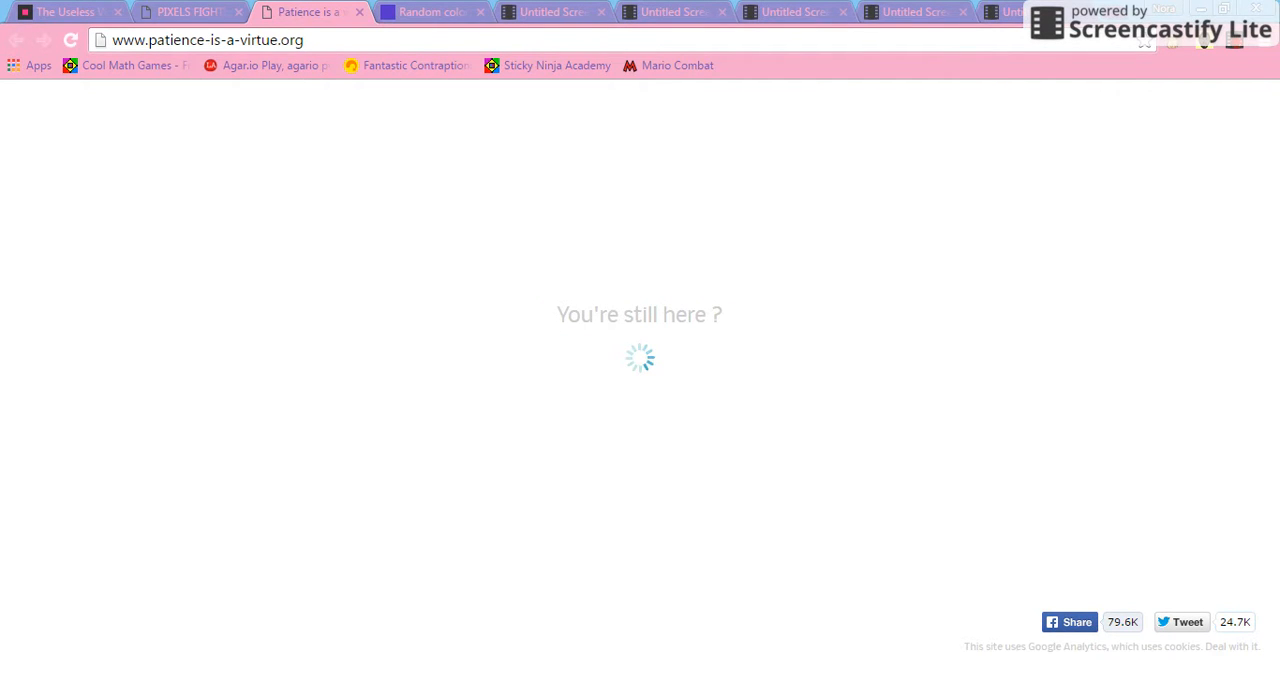
click(430, 11)
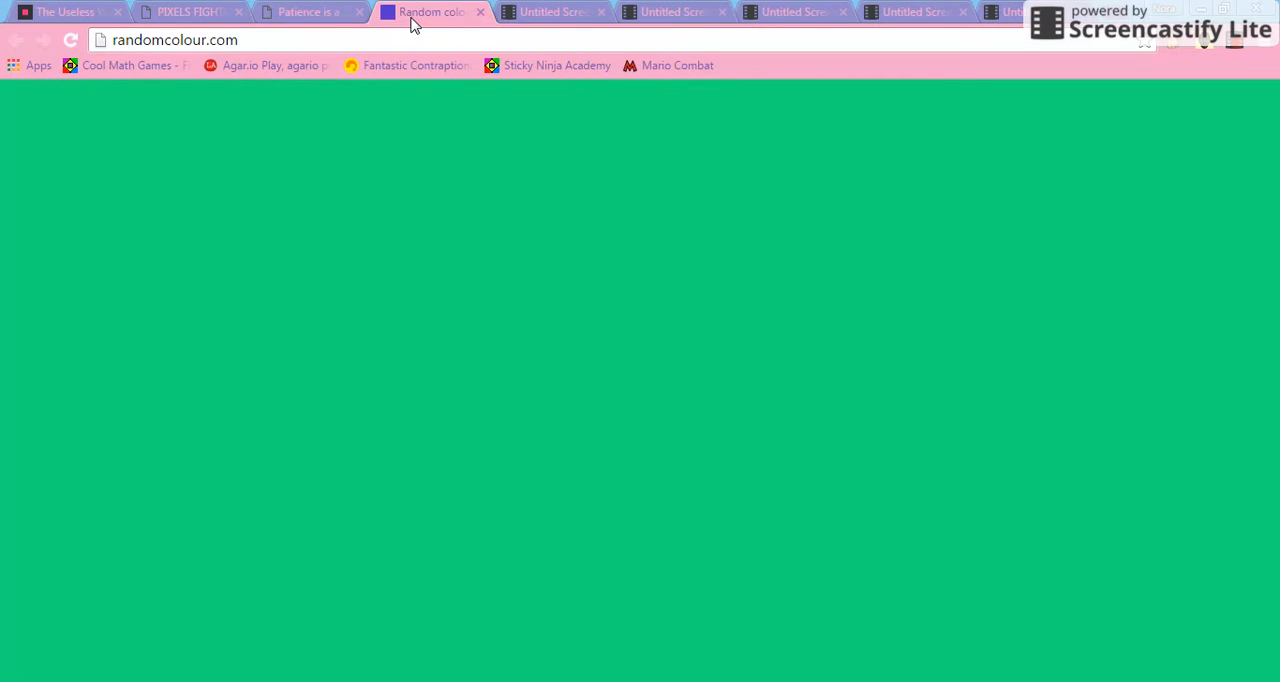
mouse_move(160, 8)
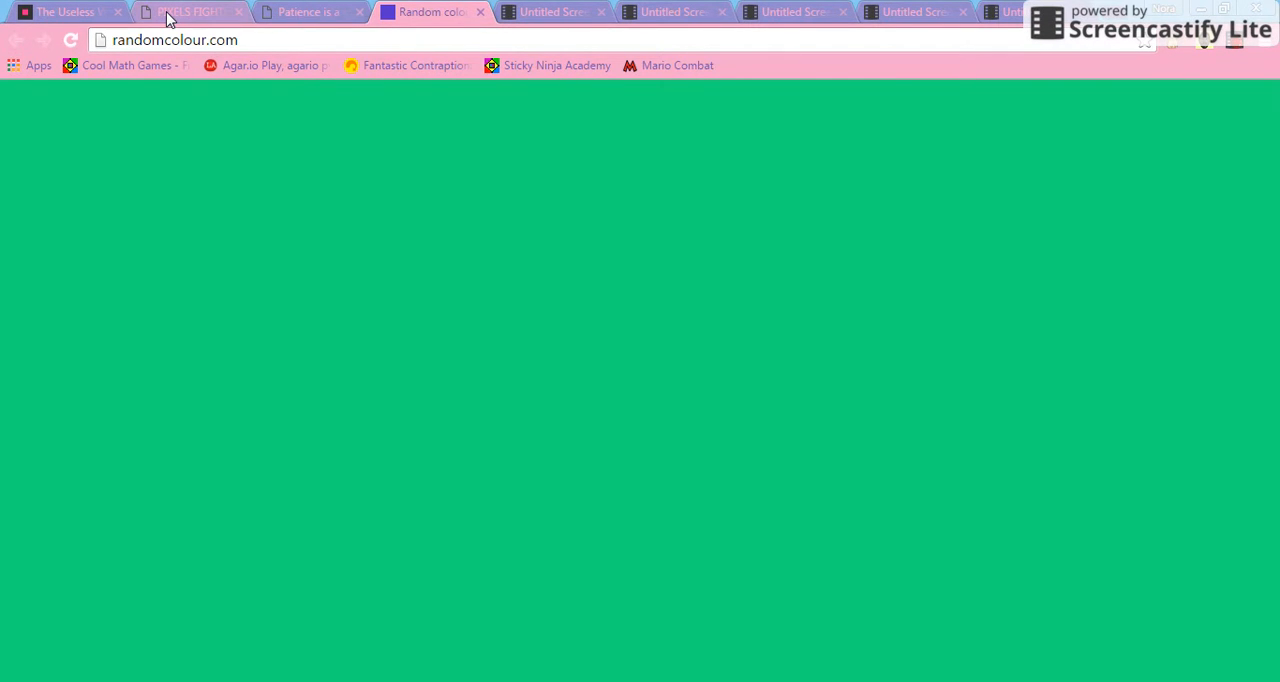
click(190, 11)
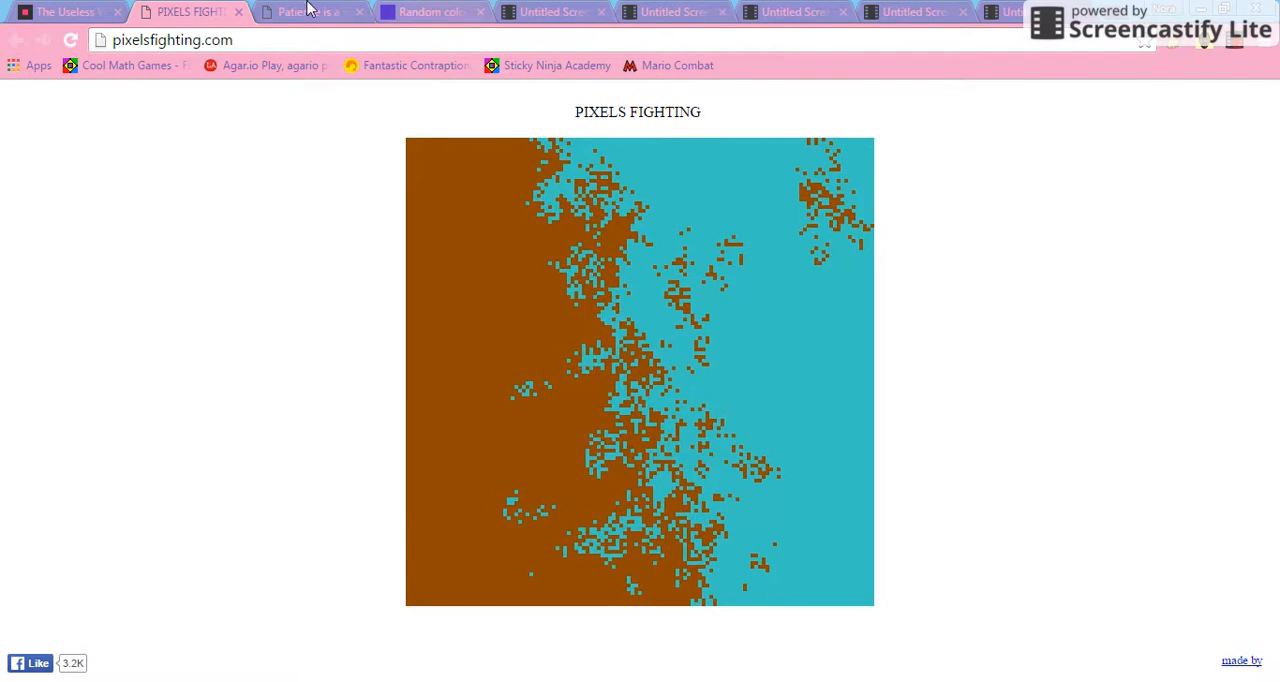
Step: Watch the pixel battle, then return to the Patience is a Virtue tab
click(305, 11)
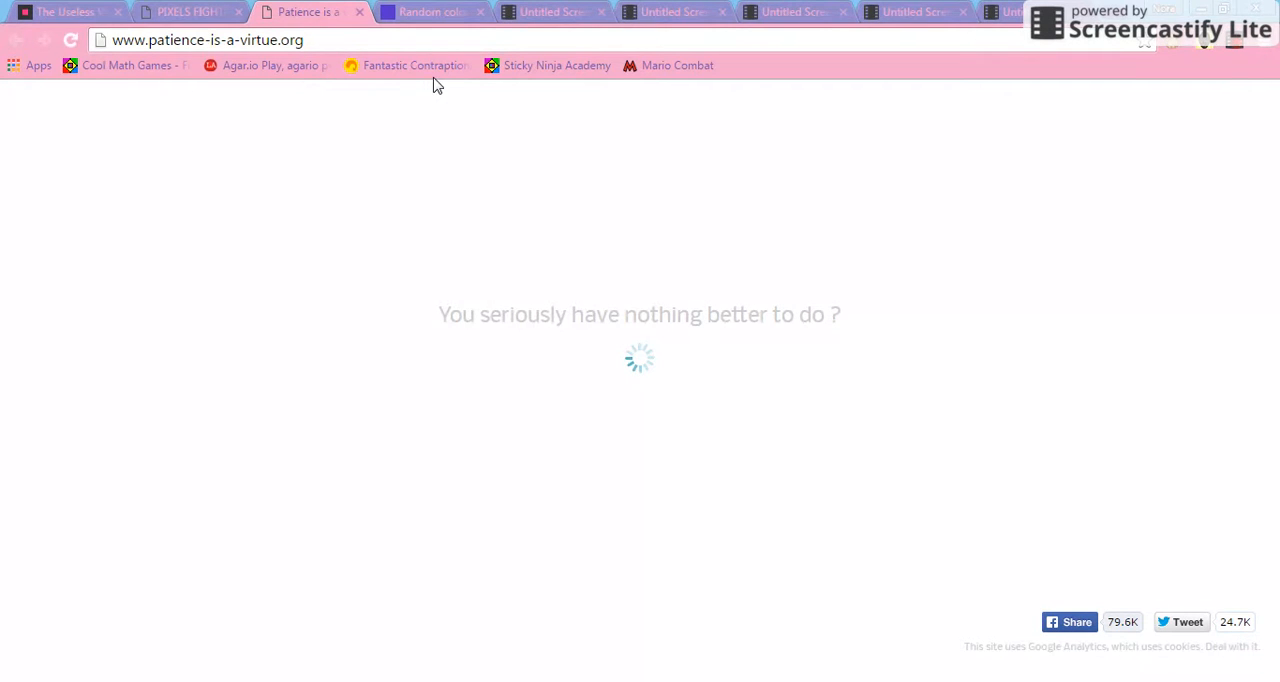
Step: Cycle through the Random colour, Patience and Pixels Fighting tabs, then The Useless Web
click(430, 12)
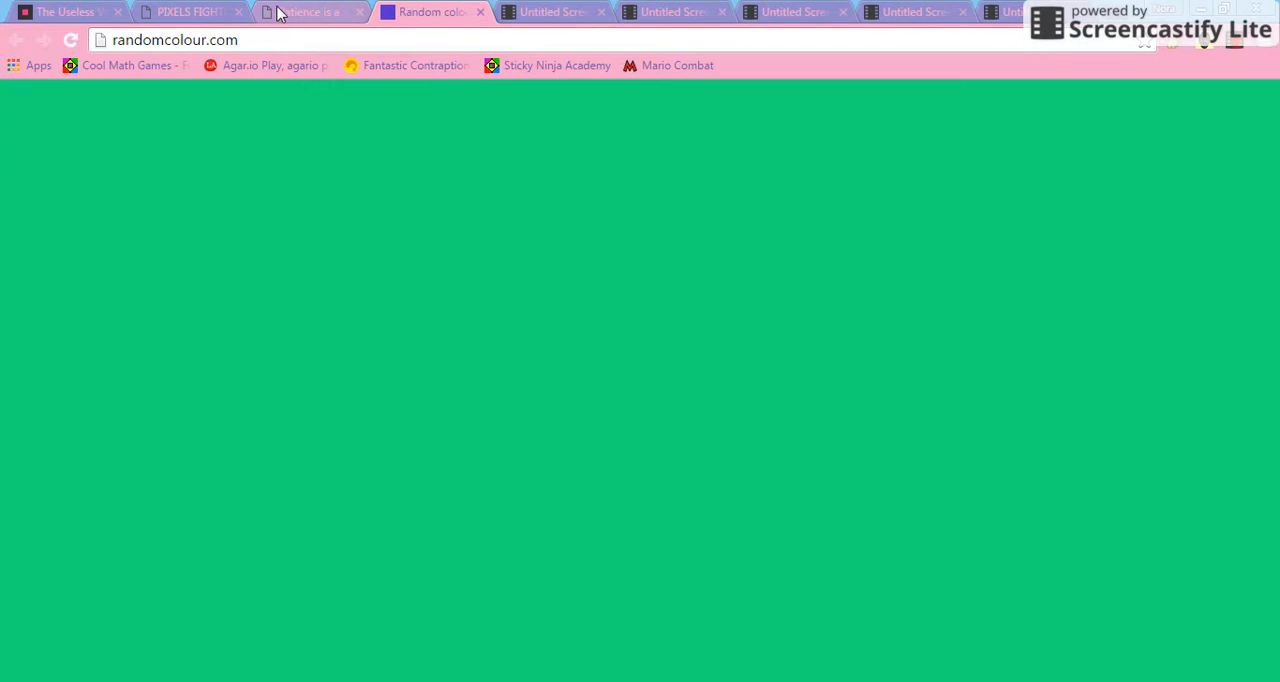
click(305, 11)
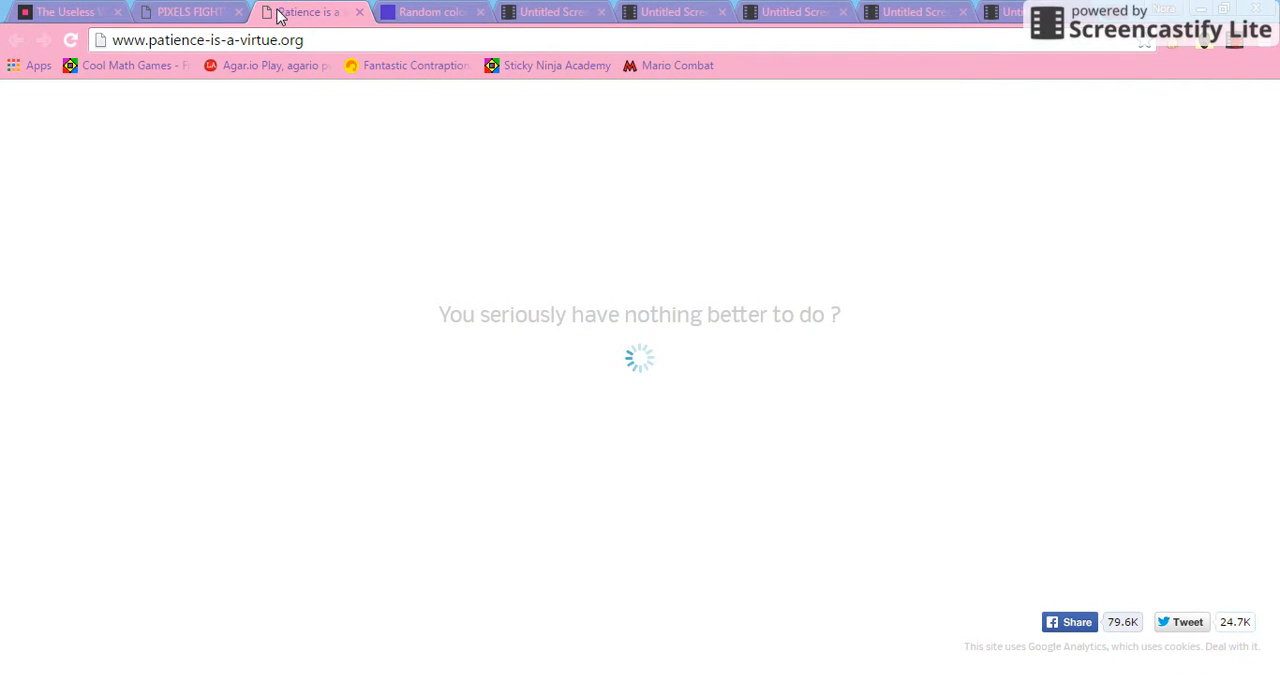
click(185, 11)
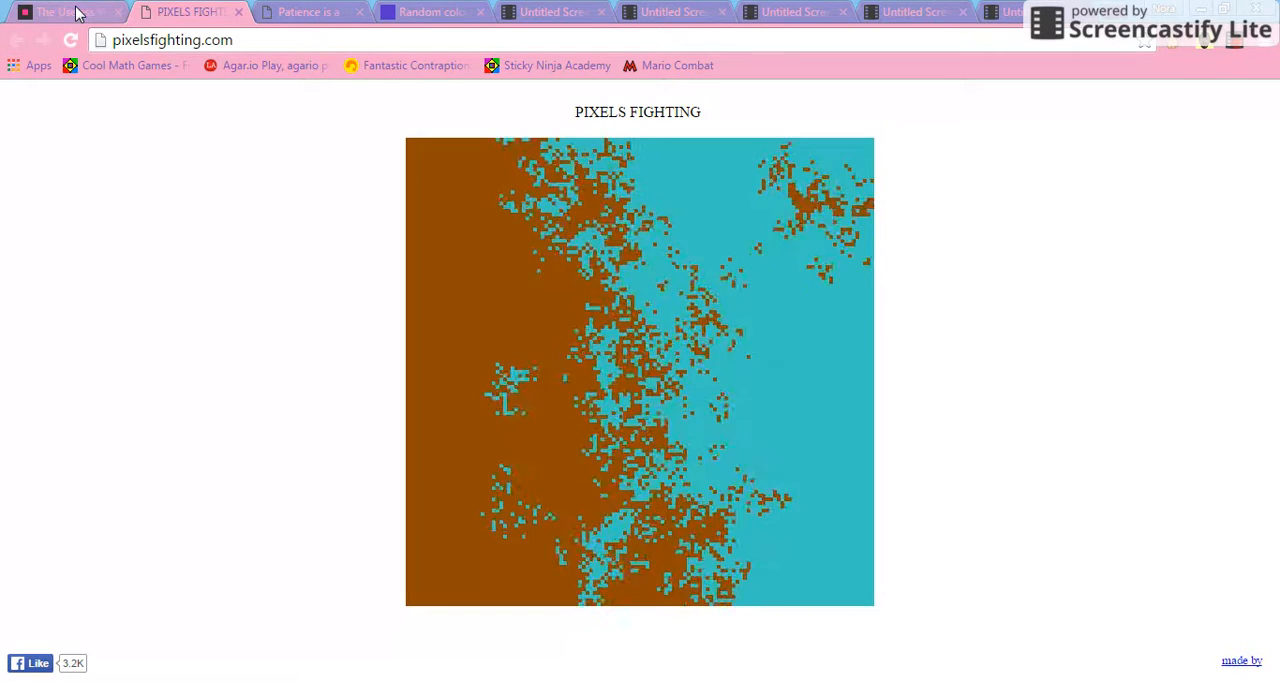
click(165, 11)
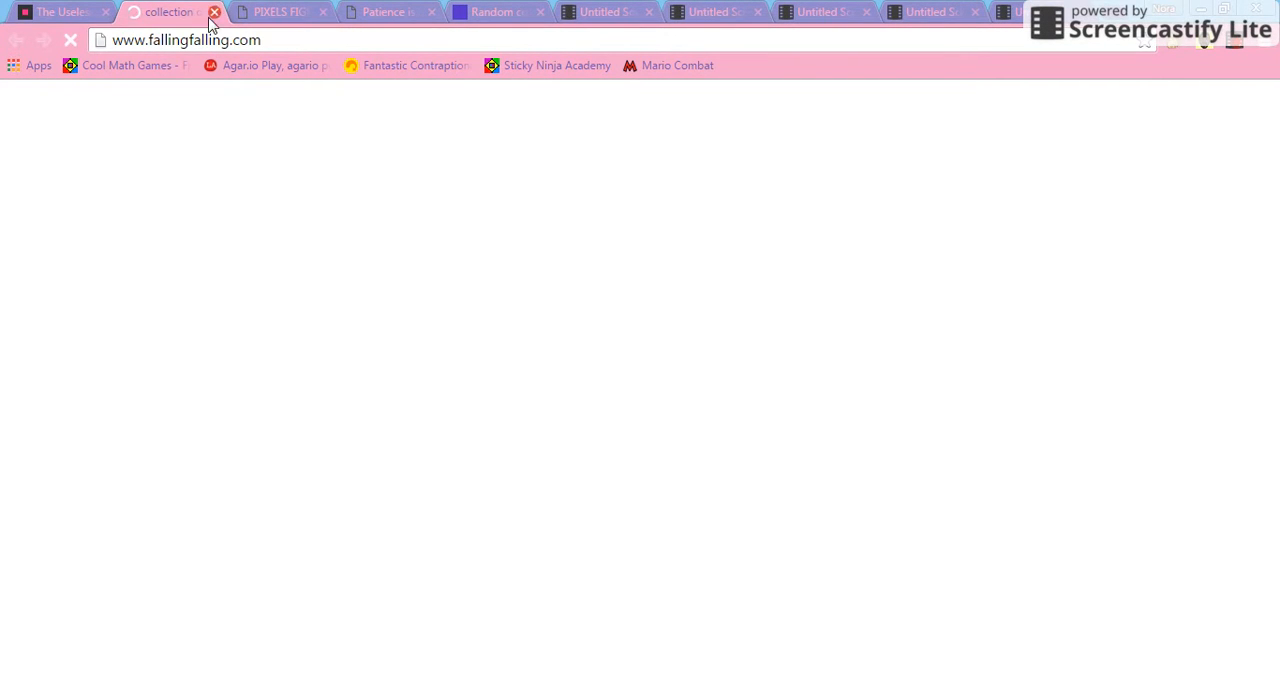